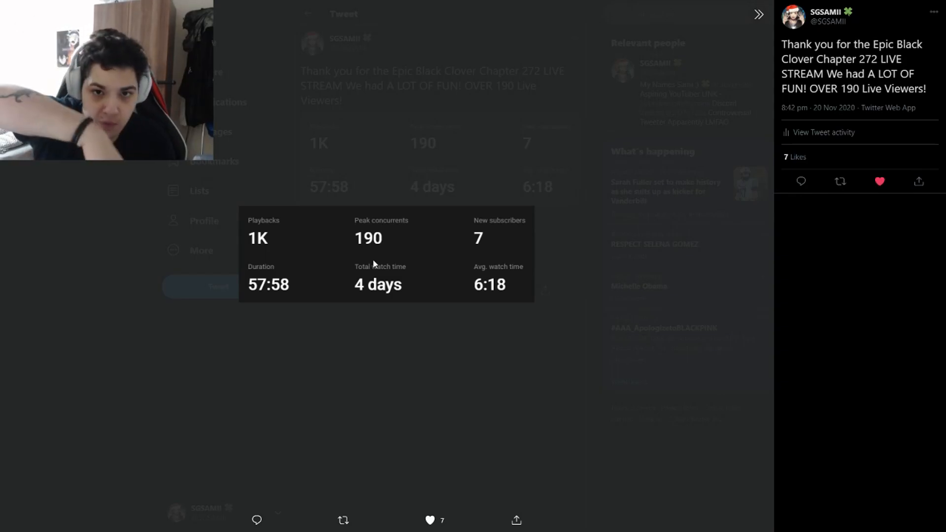
mouse_move(441, 246)
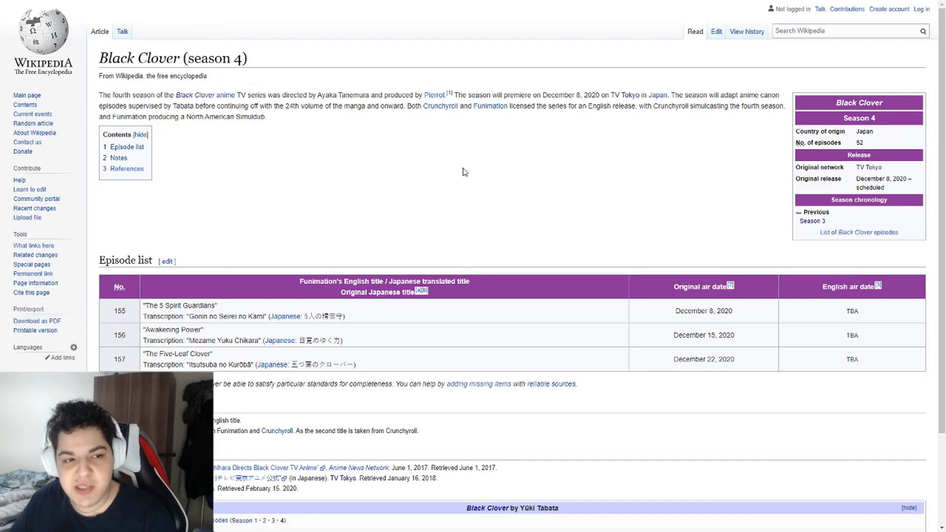
mouse_move(468, 161)
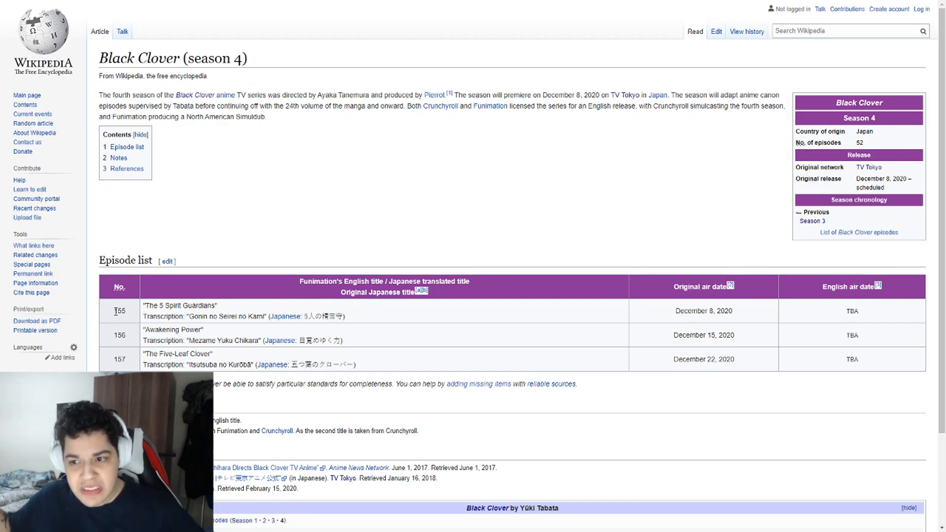
- Highlight the 52-episode count and first episode number 155, then switch to the Twitter thread
double_click(861, 142)
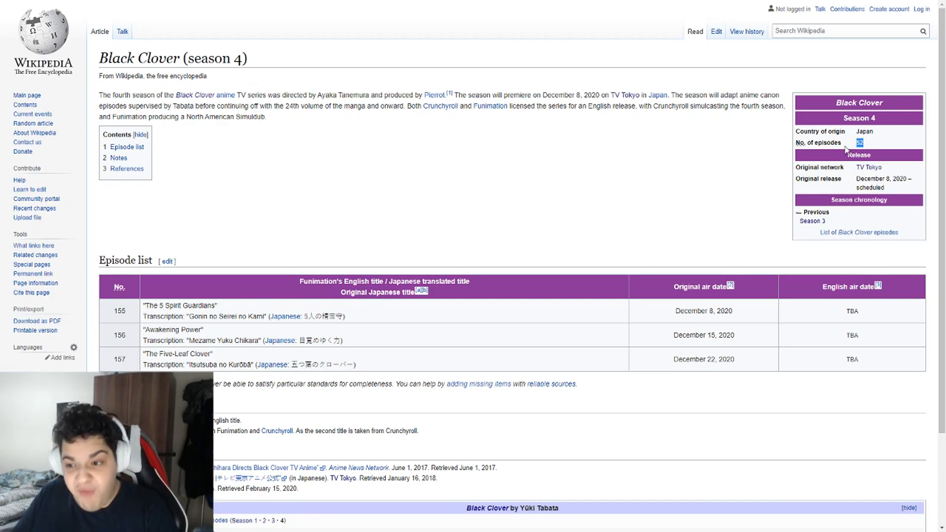
mouse_move(873, 148)
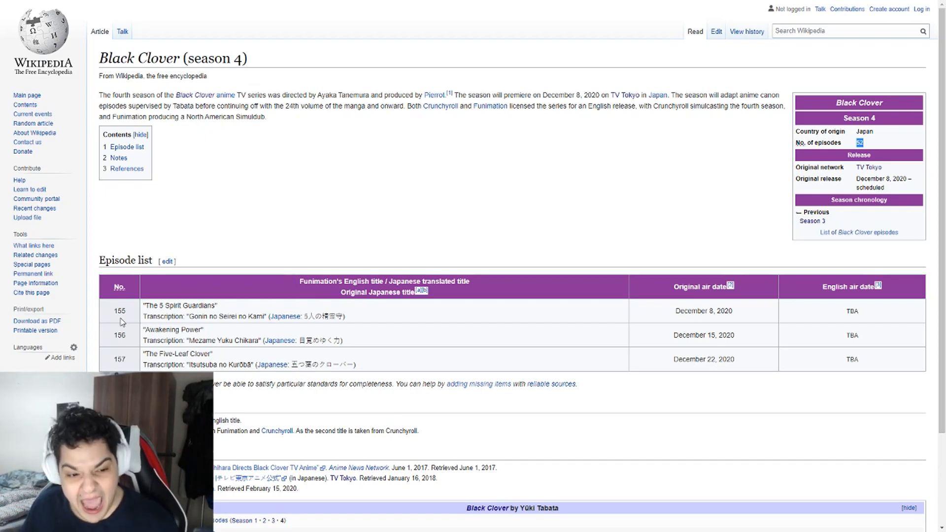
double_click(180, 305)
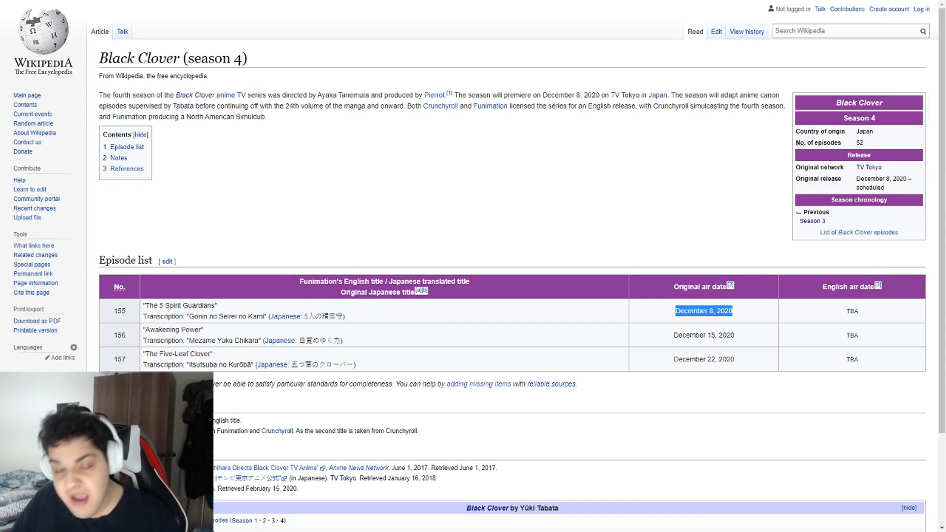
left_click(484, 170)
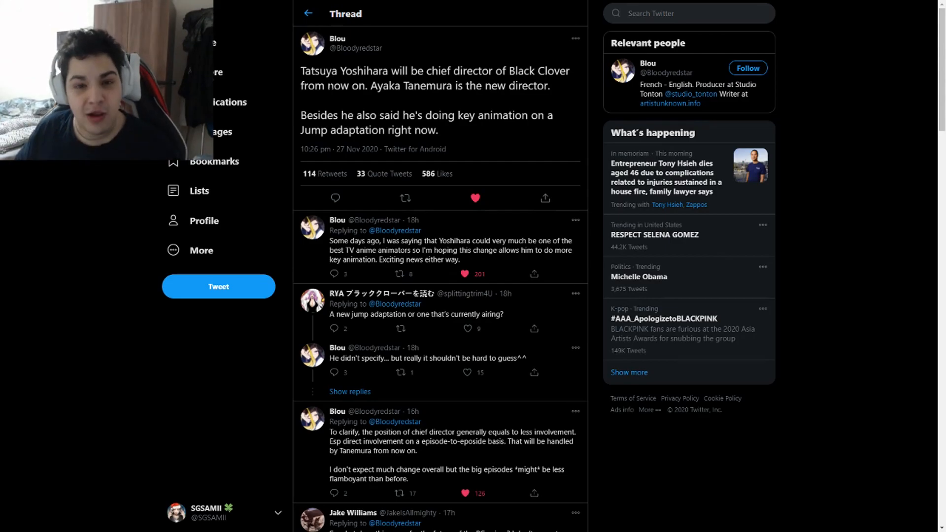
left_click(475, 198)
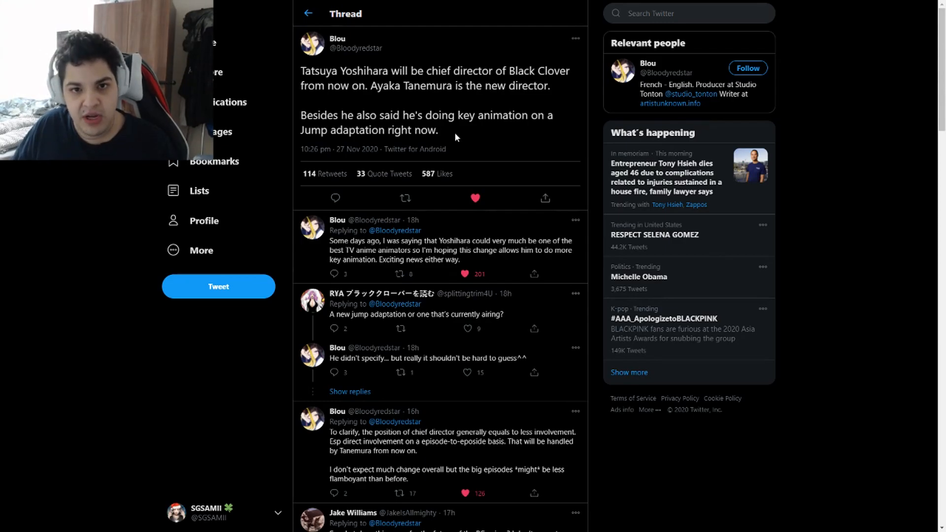
mouse_move(471, 137)
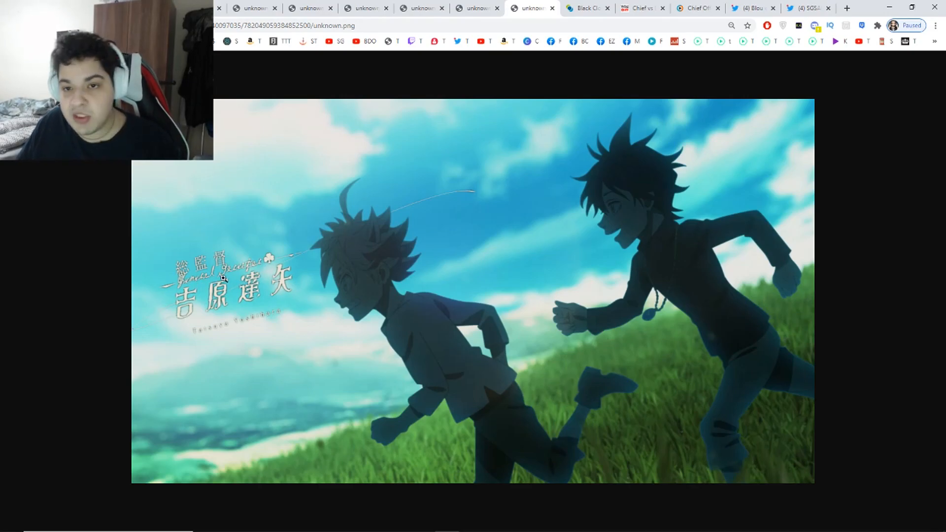
- Switch to the Anime News Network Black Clover staff credits tab
left_click(590, 8)
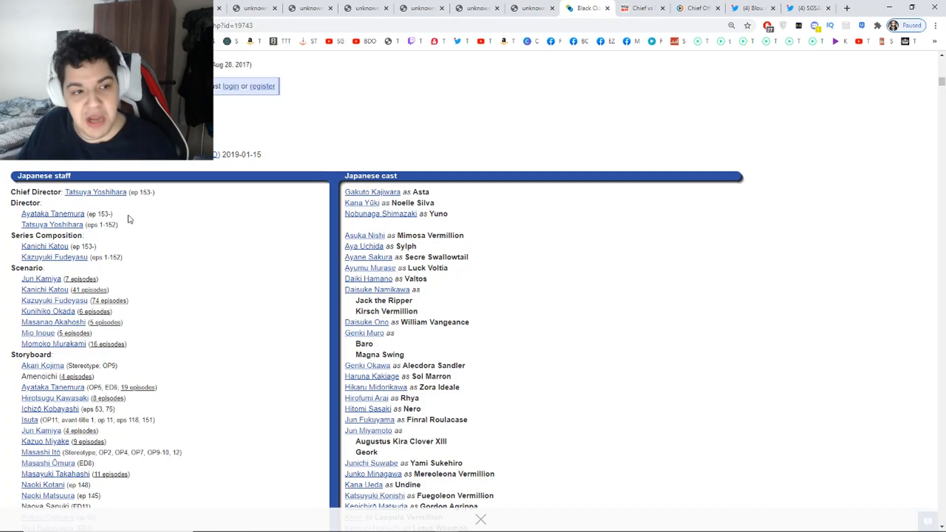
scroll("down", 3)
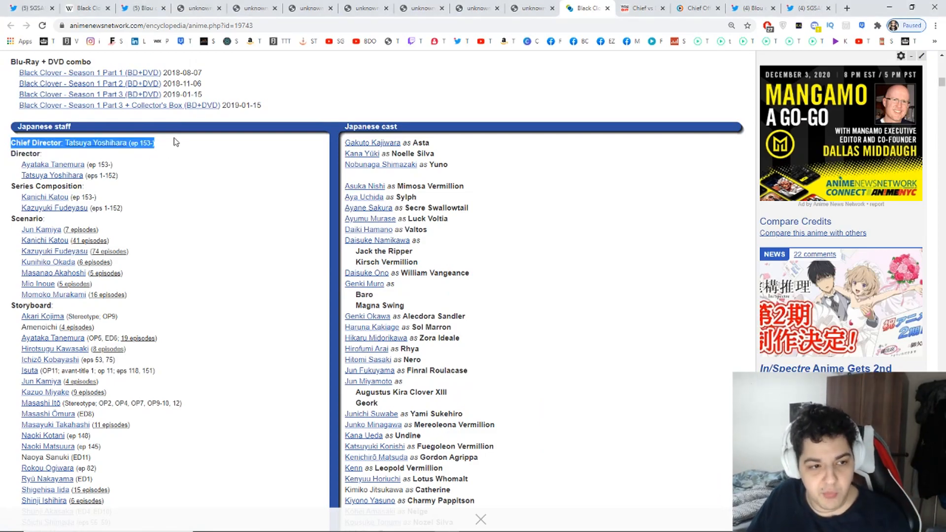
mouse_move(25, 166)
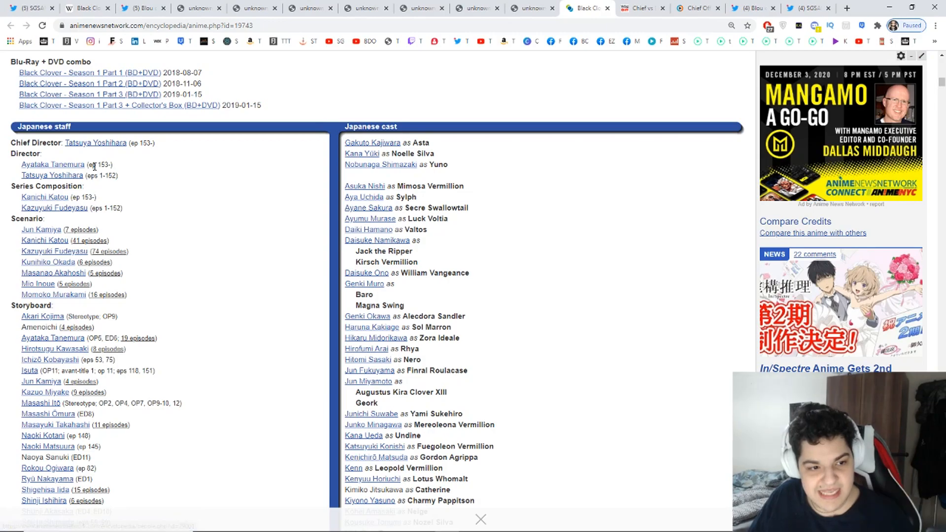
mouse_move(127, 176)
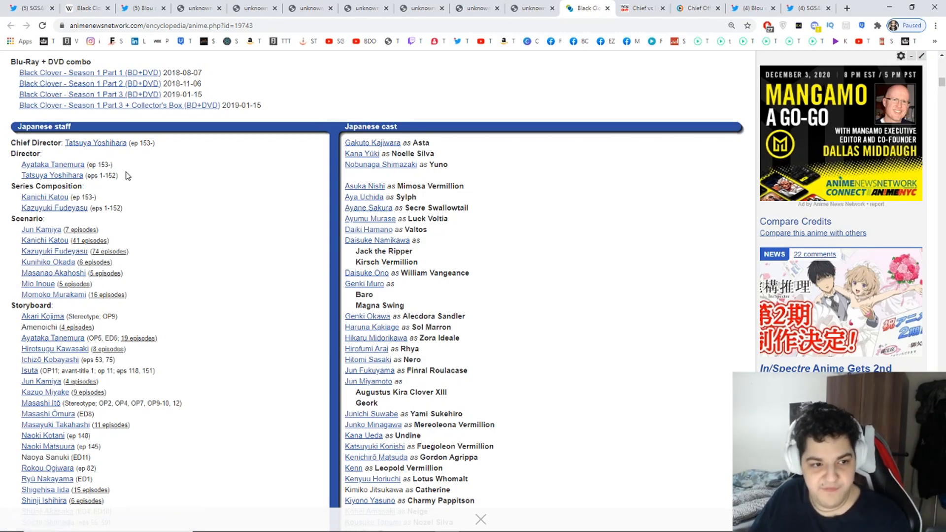
double_click(83, 197)
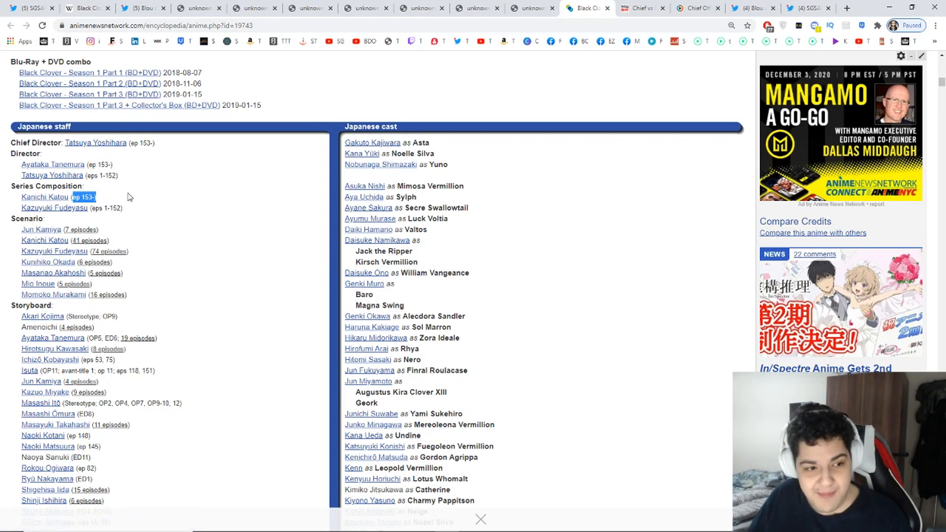
mouse_move(52, 208)
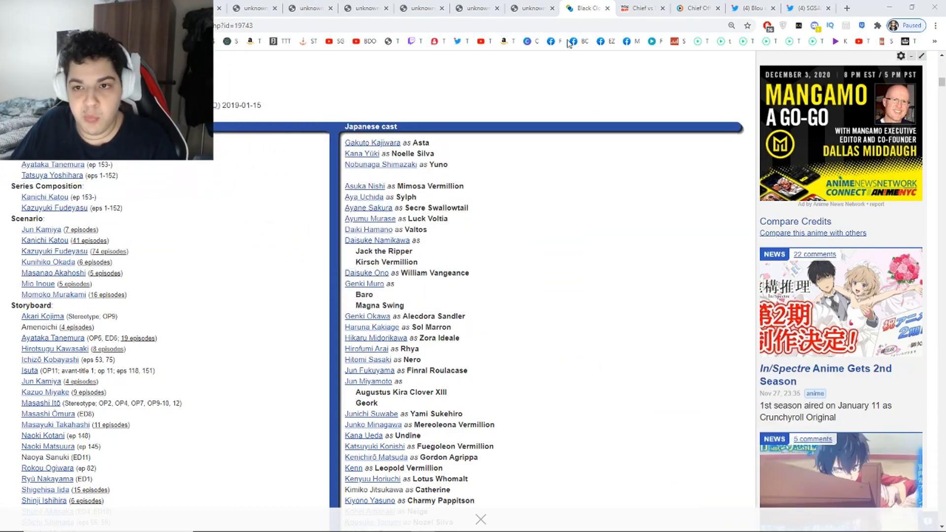
- Switch to WikiDiff's 'Chief vs Director' comparison tab
left_click(641, 8)
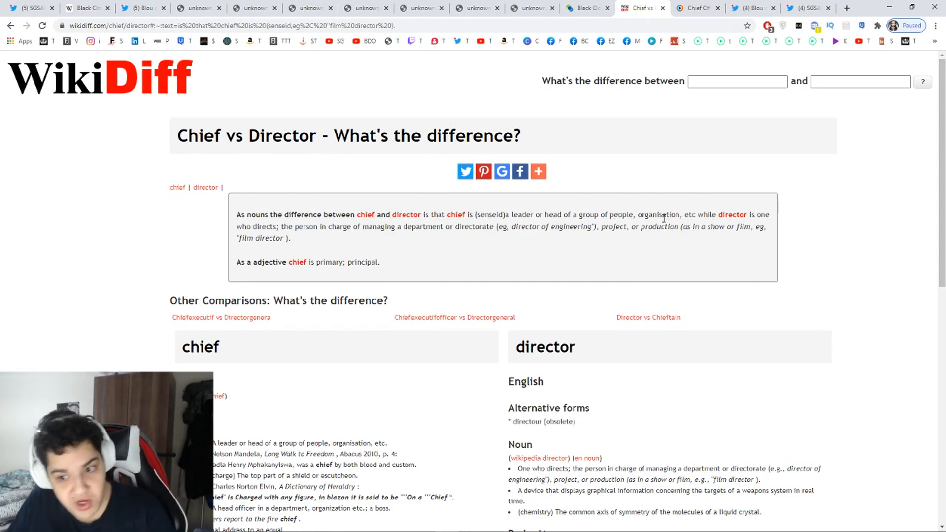
mouse_move(278, 228)
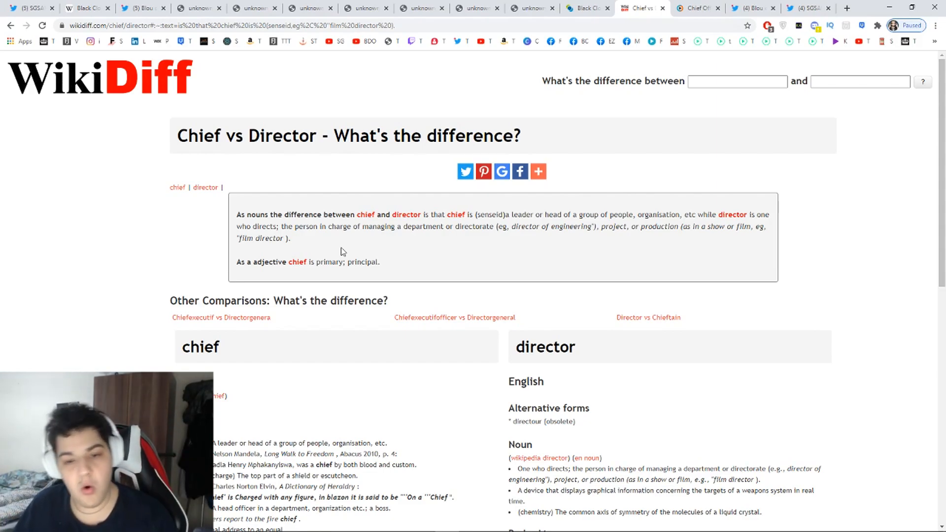
mouse_move(372, 255)
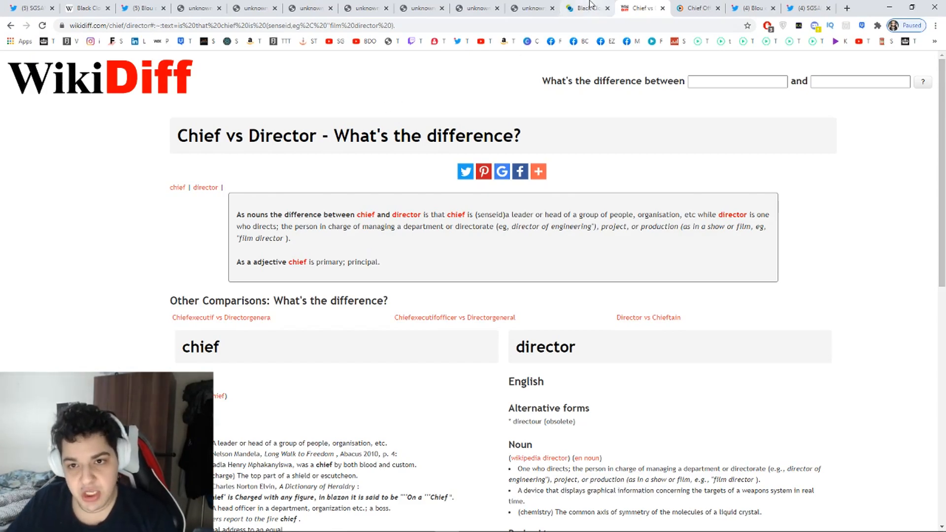
- Return to the Anime News Network Black Clover staff list tab
left_click(586, 8)
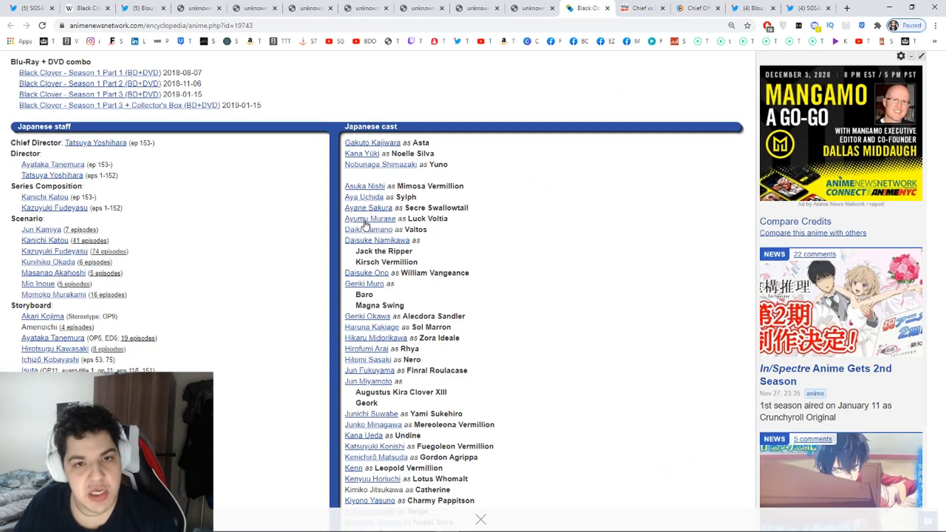
mouse_move(358, 250)
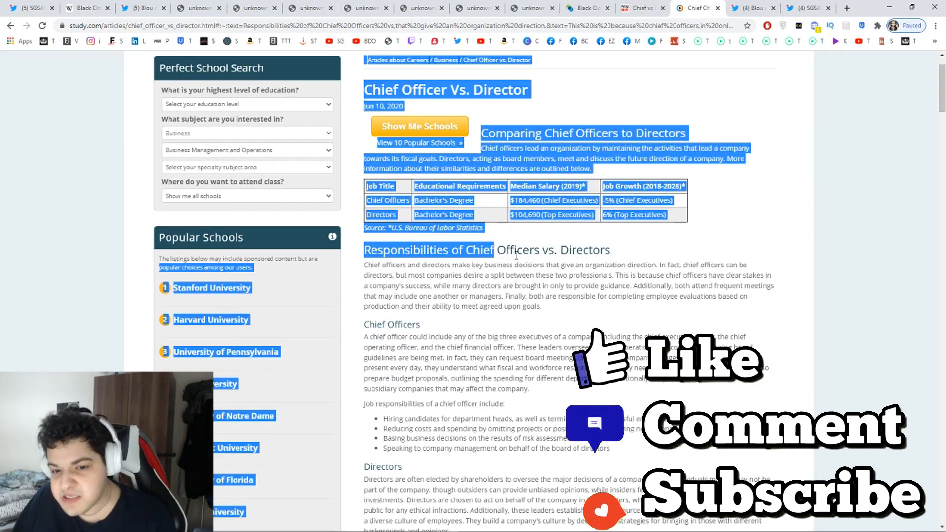
- Highlight study.com's sentence on chief officers' clear stakes, then return to the Black Clover credits
scroll("down", 3)
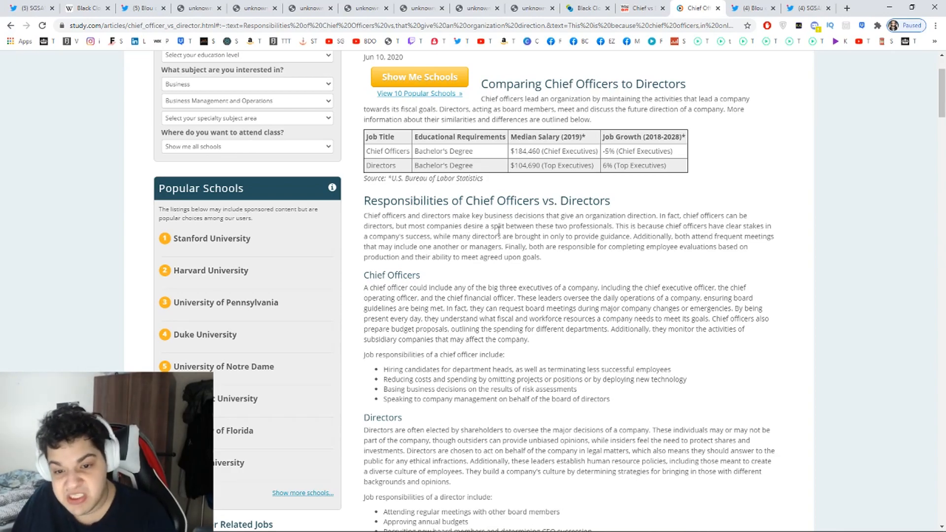
double_click(634, 226)
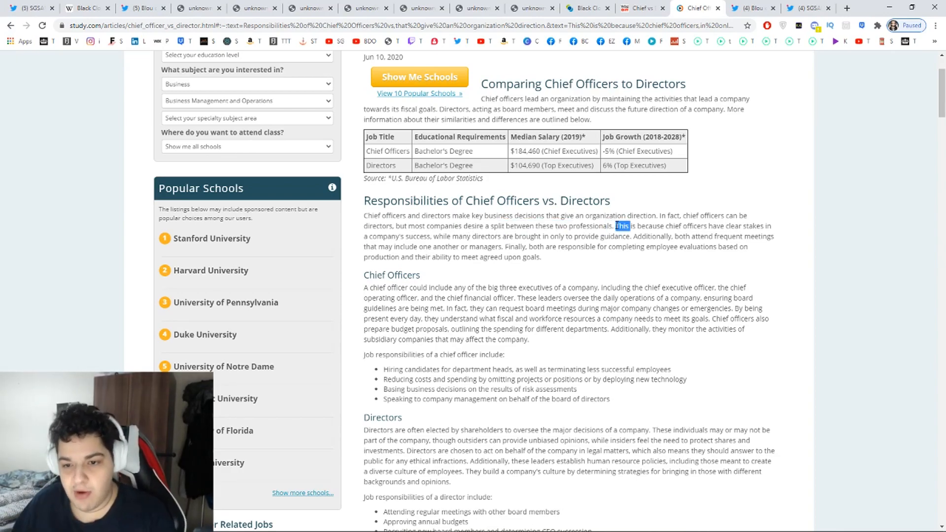
left_click_drag(619, 225, 629, 236)
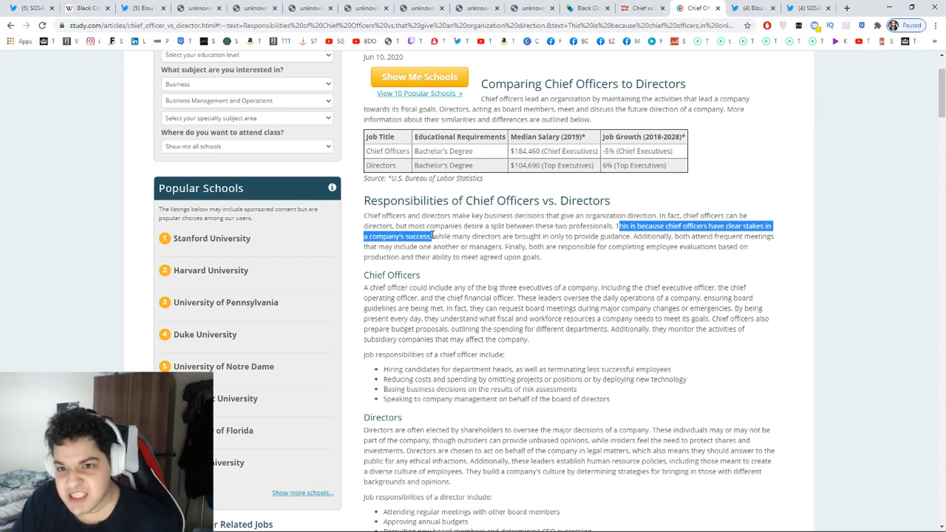
left_click(588, 8)
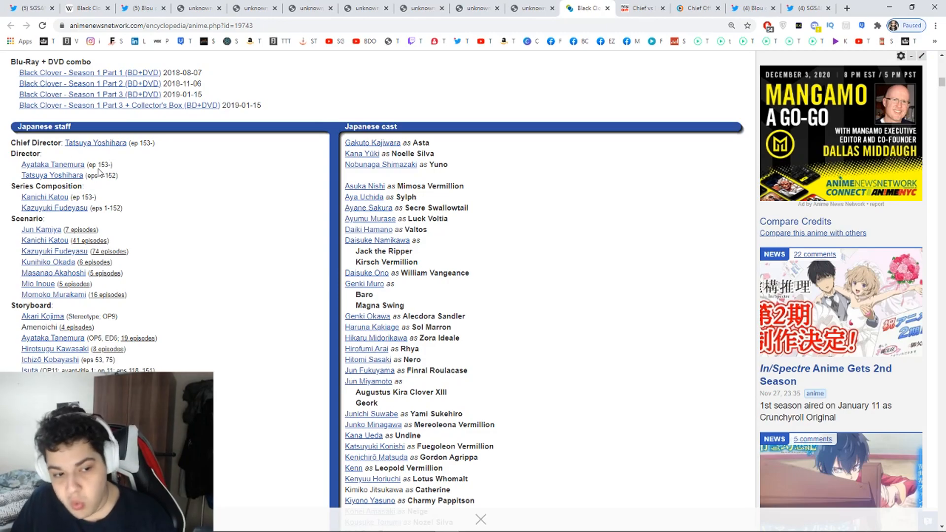
- View the new director credit screenshot, then switch to Blou's Twitter thread
left_click(197, 8)
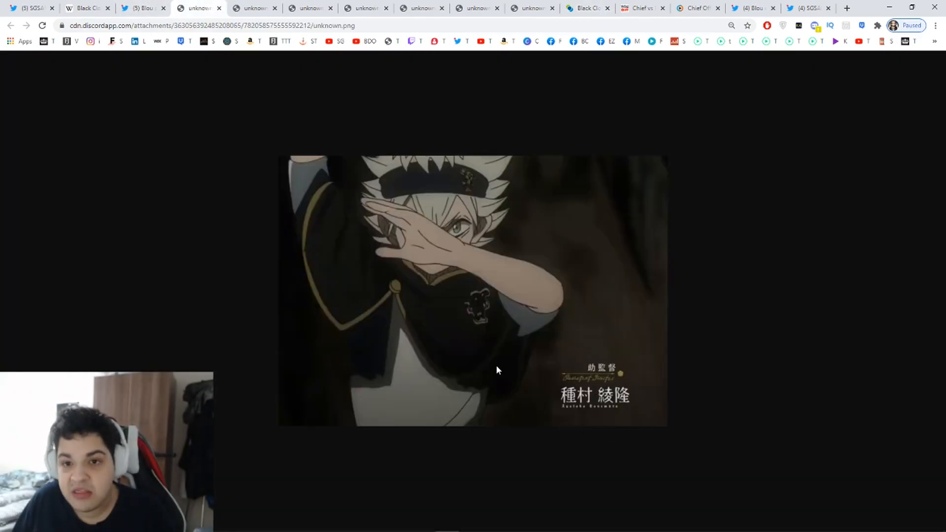
left_click(588, 9)
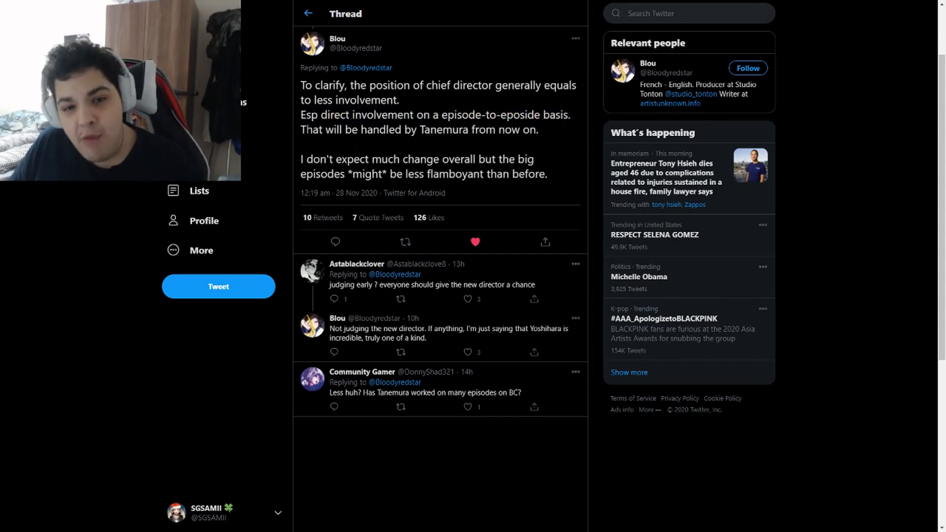
- Highlight the line that episodes might be less flamboyant, then bring up the Shirobako income chart
left_click_drag(300, 129, 536, 129)
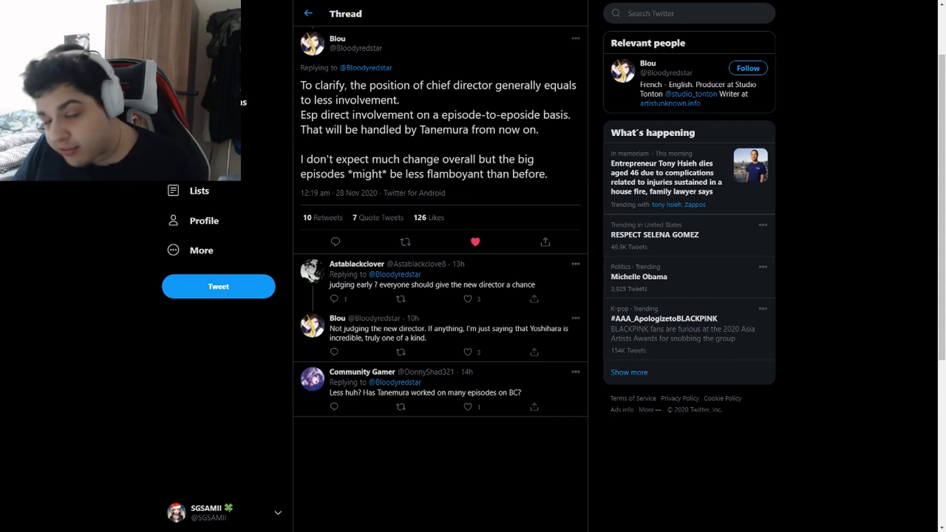
left_click_drag(305, 159, 534, 159)
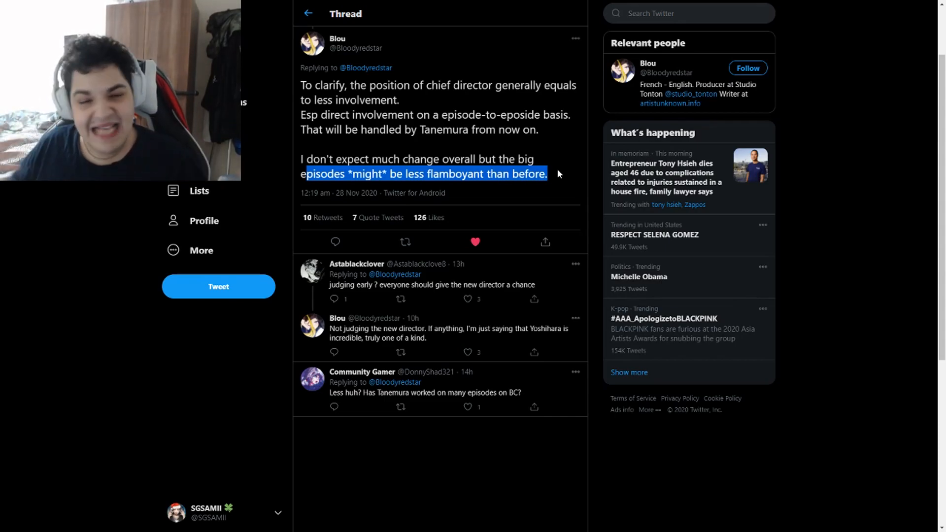
left_click(560, 173)
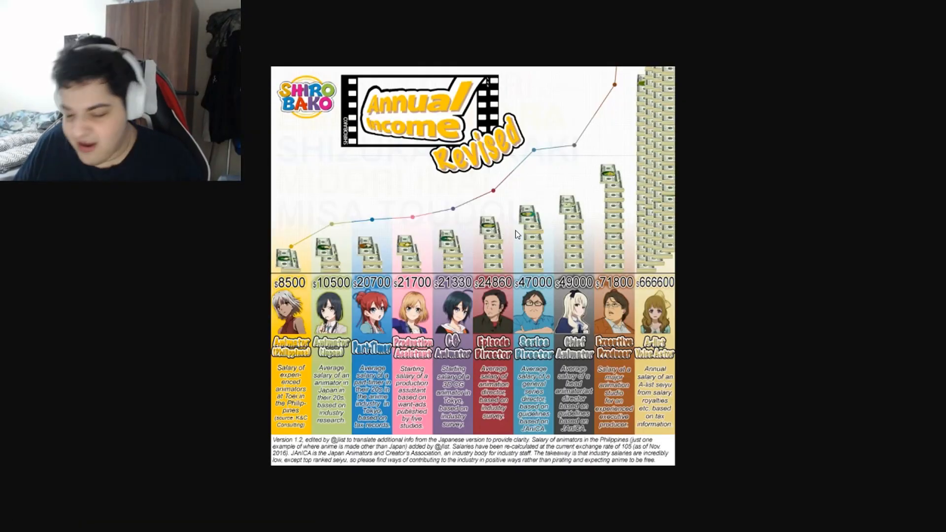
- Show the Shirobako salary chart full screen, enlarge it, and scroll to the job titles
key("F11")
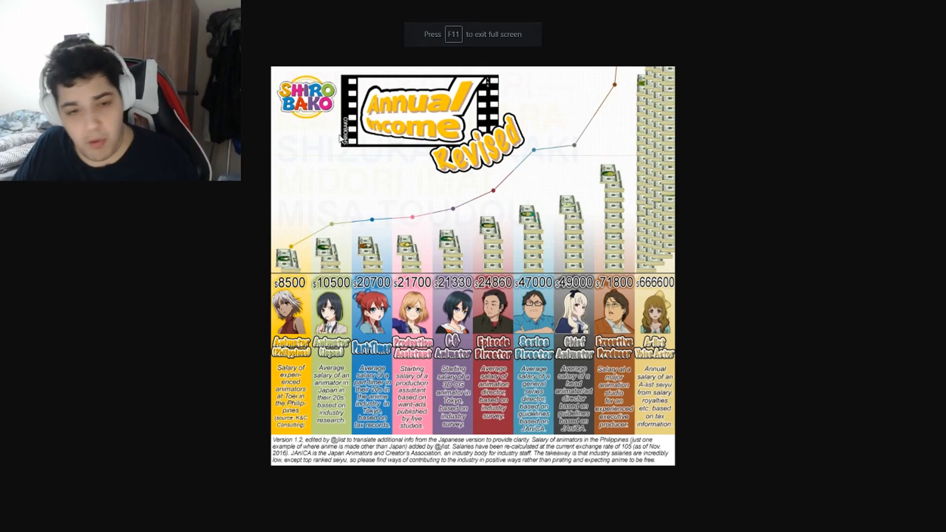
left_click(824, 10)
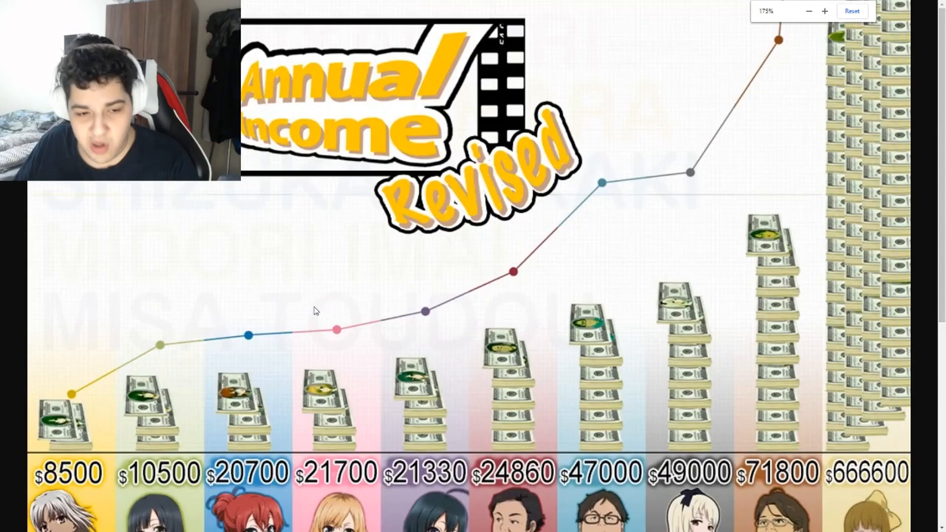
scroll("down", 3)
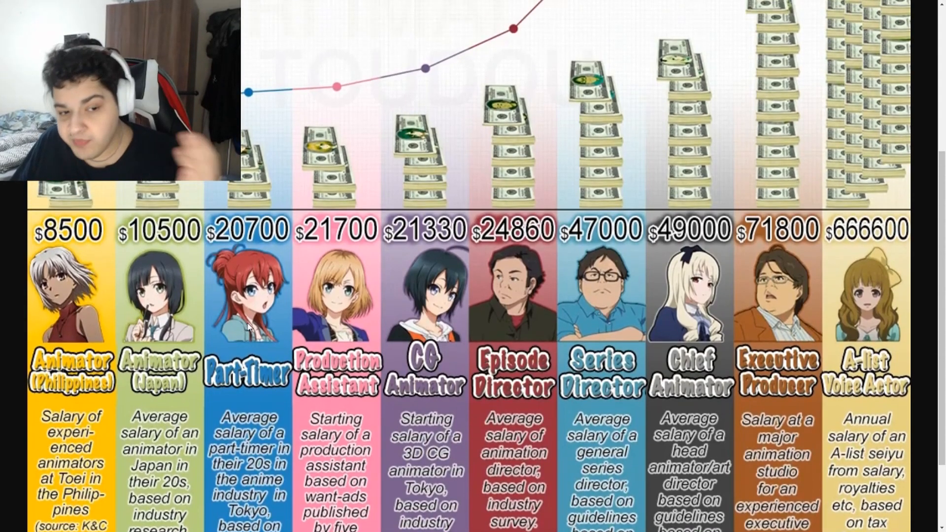
scroll("down", 3)
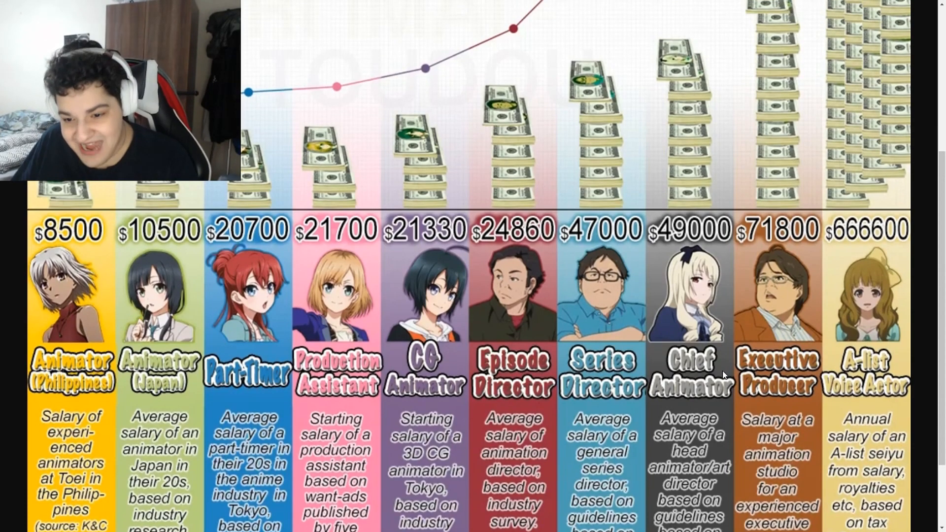
scroll("down", 3)
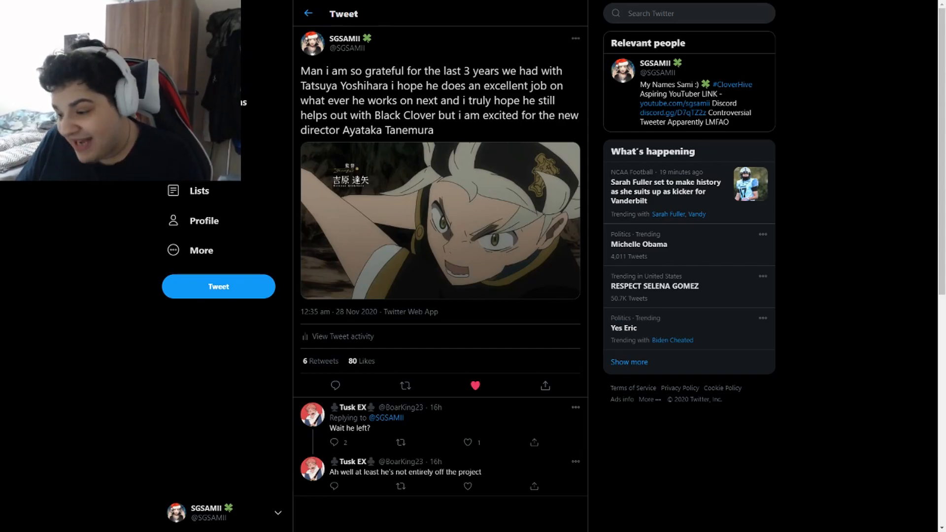
mouse_move(422, 146)
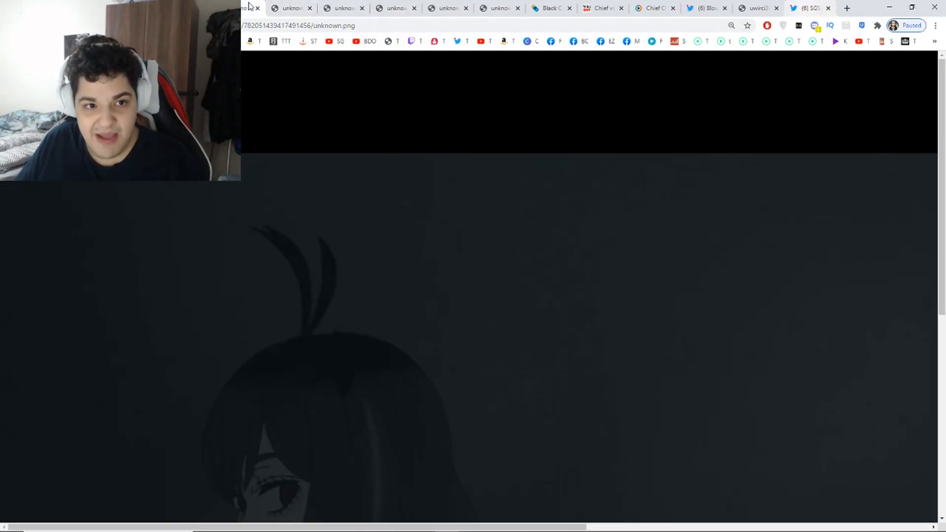
- Return to SGSAMII's tweet about Yoshihara and Tanemura in full screen
left_click(807, 8)
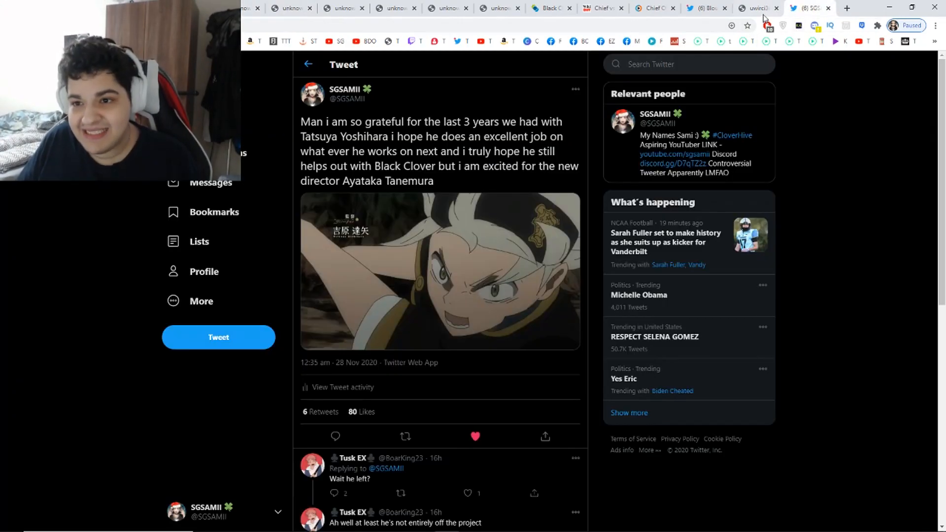
key("F11")
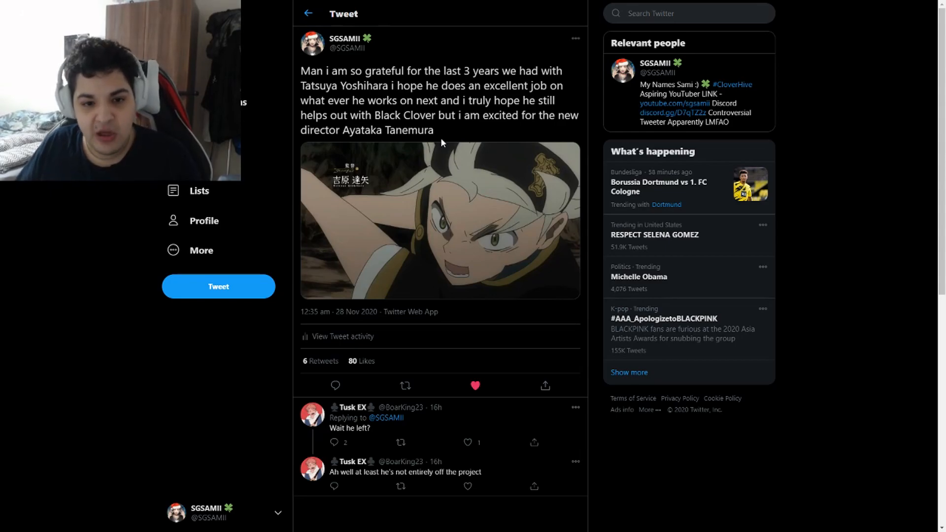
mouse_move(432, 174)
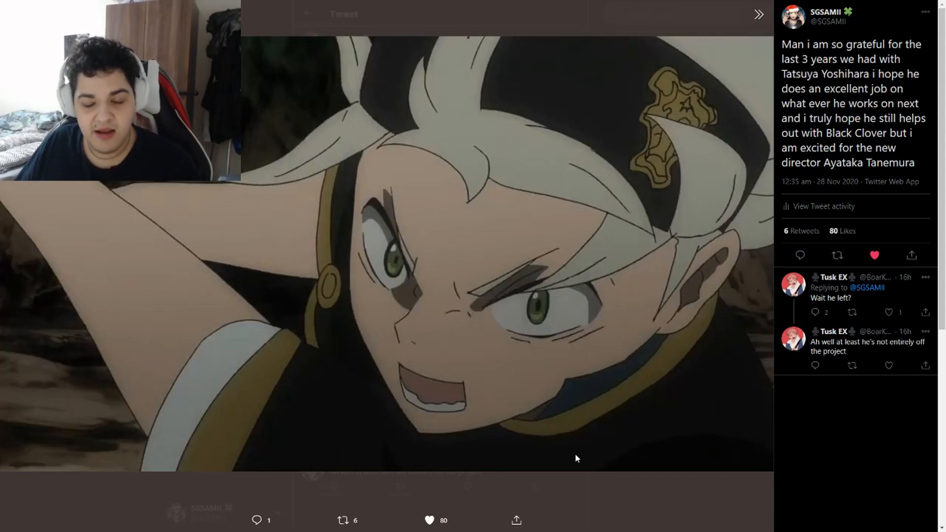
mouse_move(602, 492)
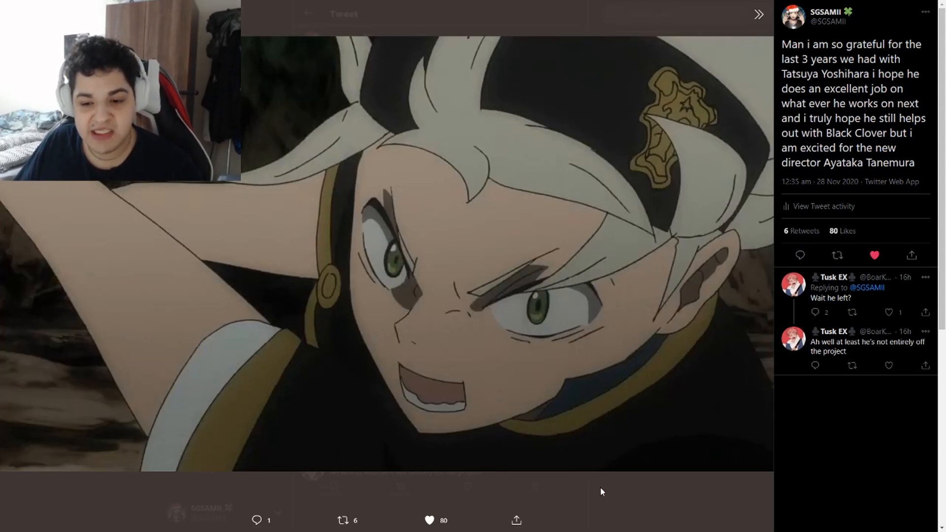